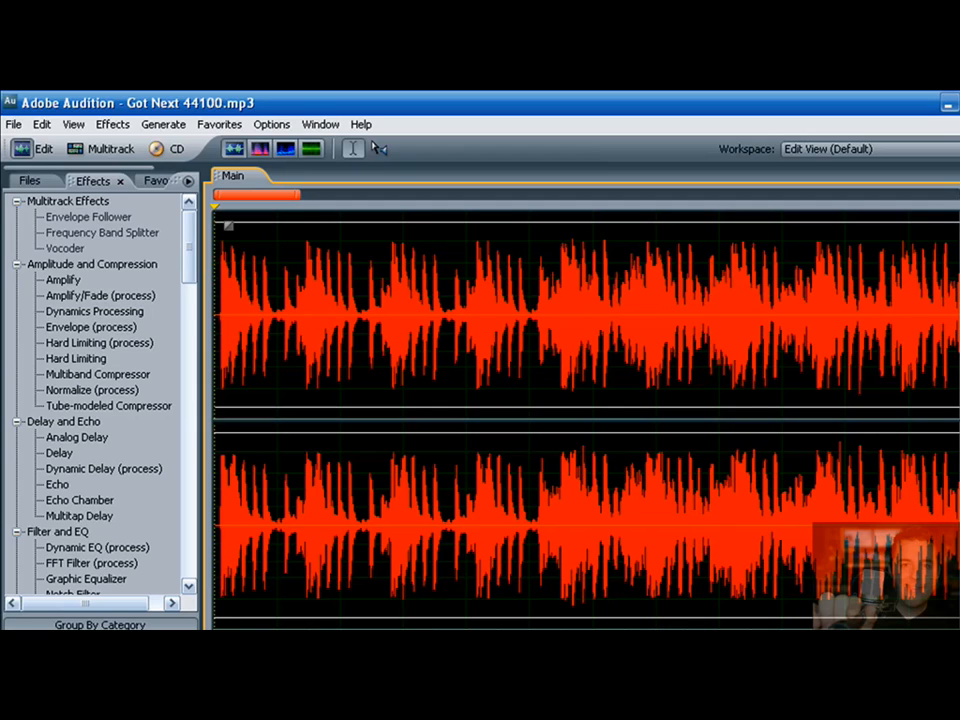
mouse_move(456, 476)
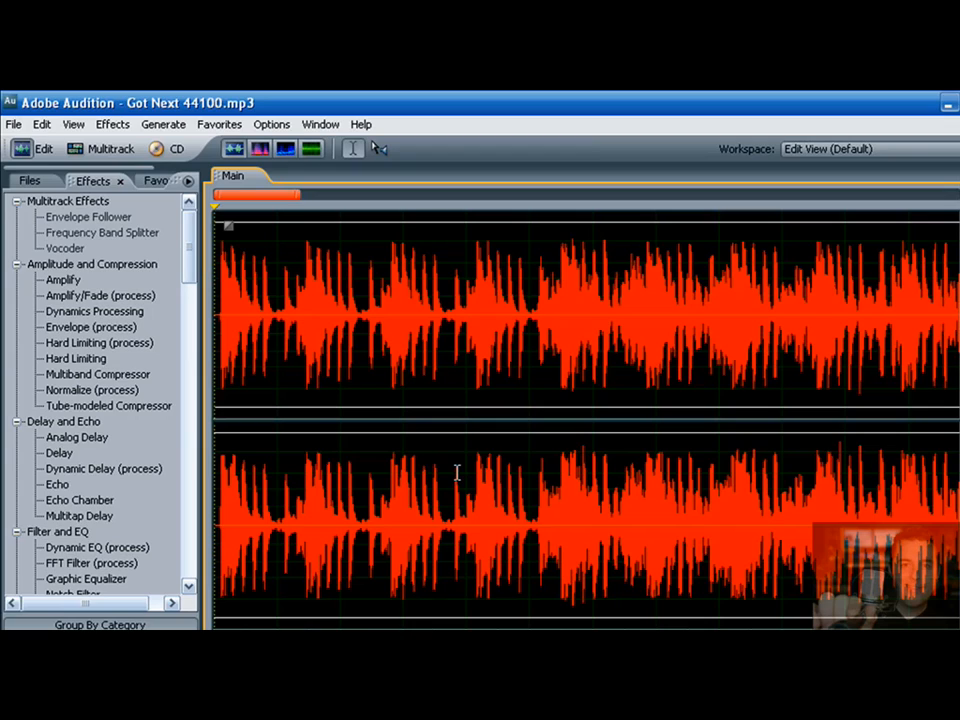
mouse_move(428, 486)
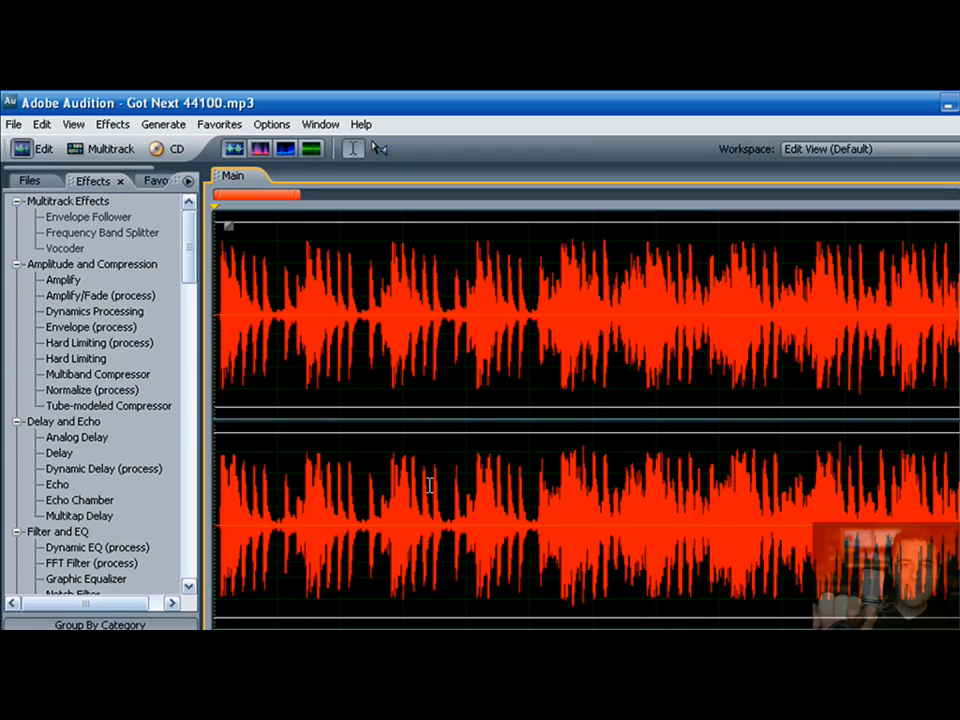
mouse_move(564, 528)
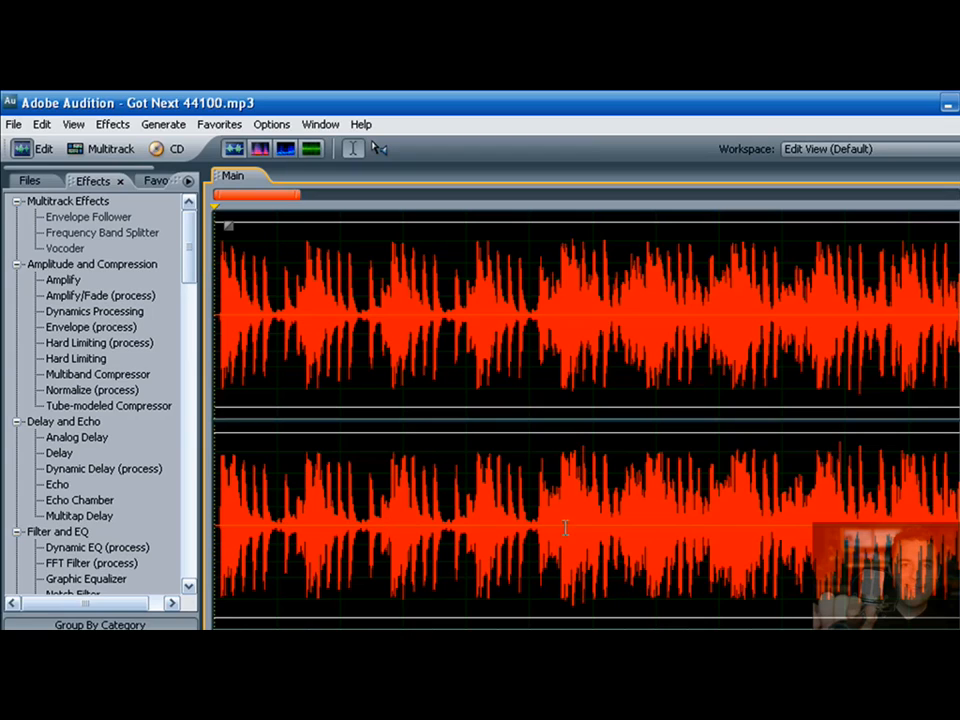
- Insert 'Got Next 44100' on Track 1 and copy the clip onto Track 2
left_click(536, 518)
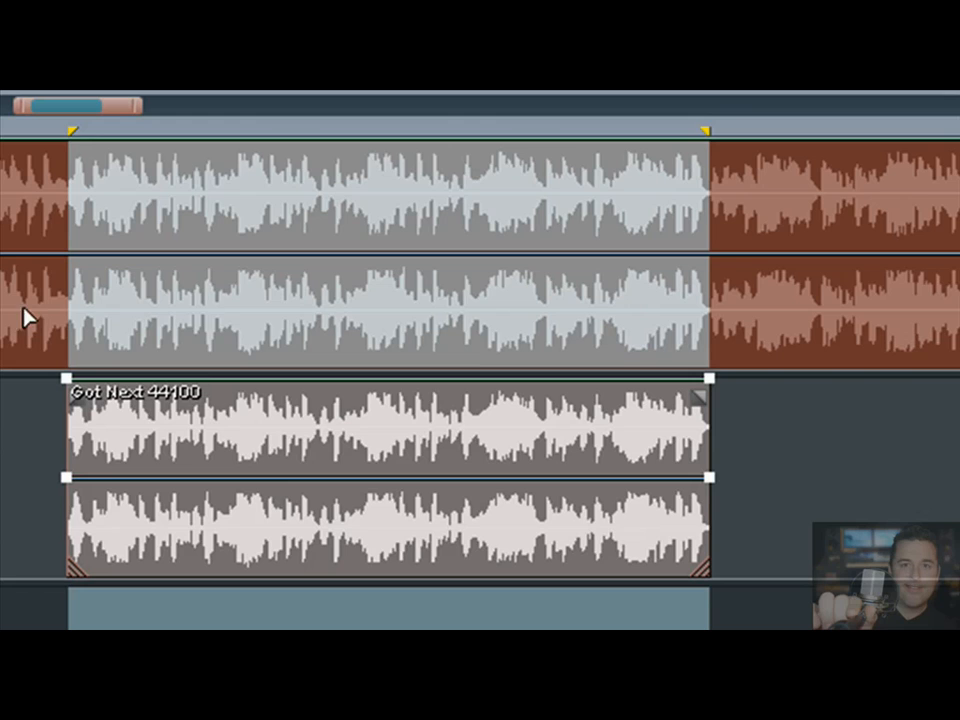
mouse_move(36, 310)
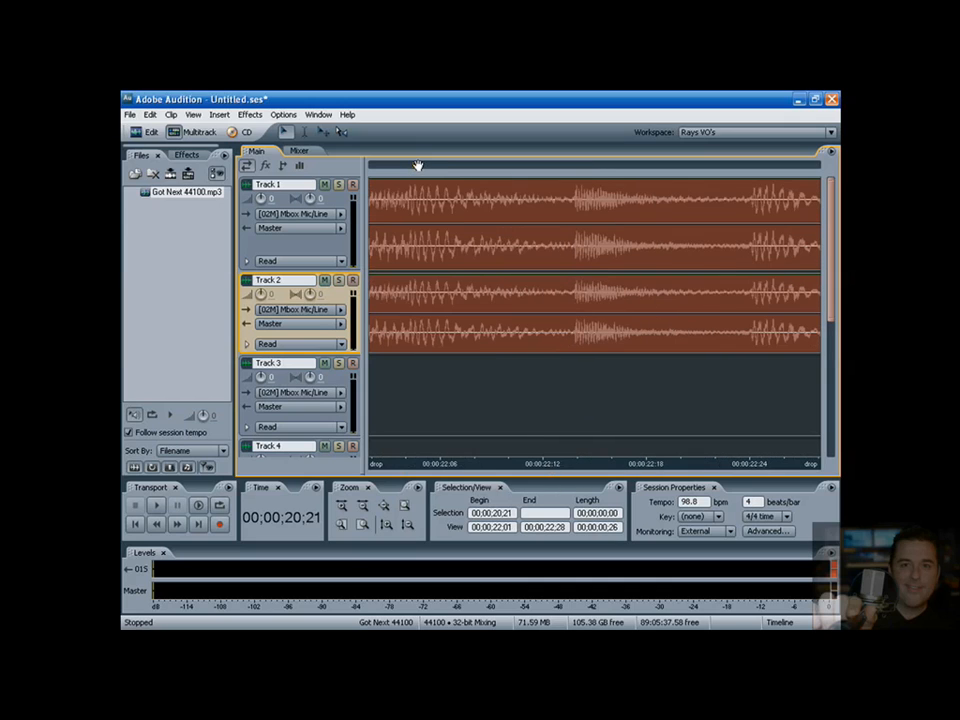
mouse_move(524, 280)
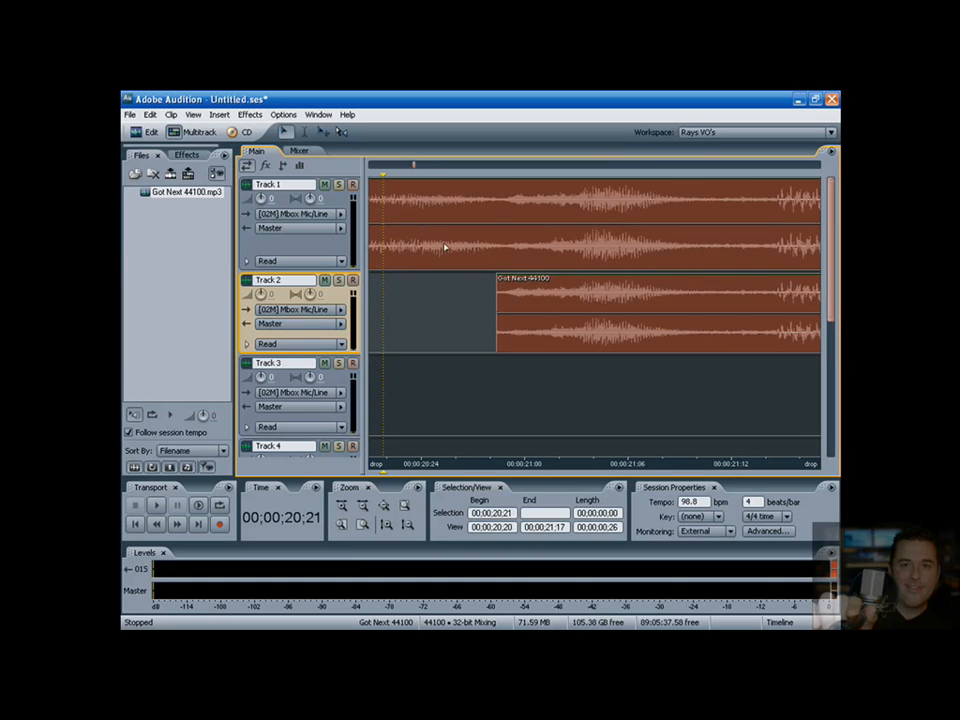
- Play Track 1 and its Track 2 copy together from the Transport panel, then stop
left_click(156, 504)
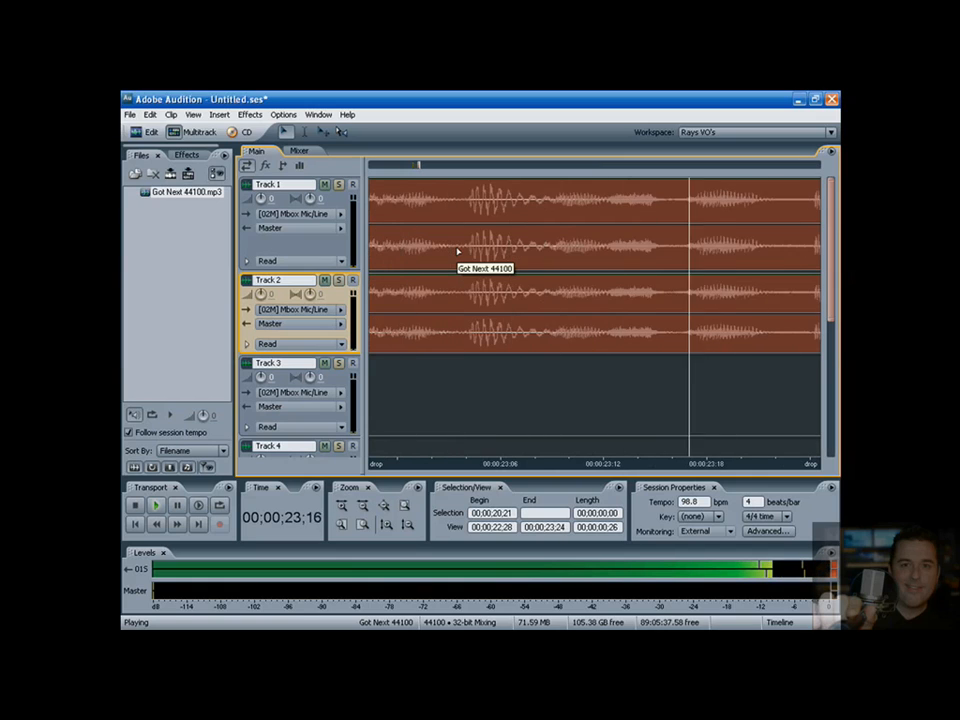
left_click(136, 504)
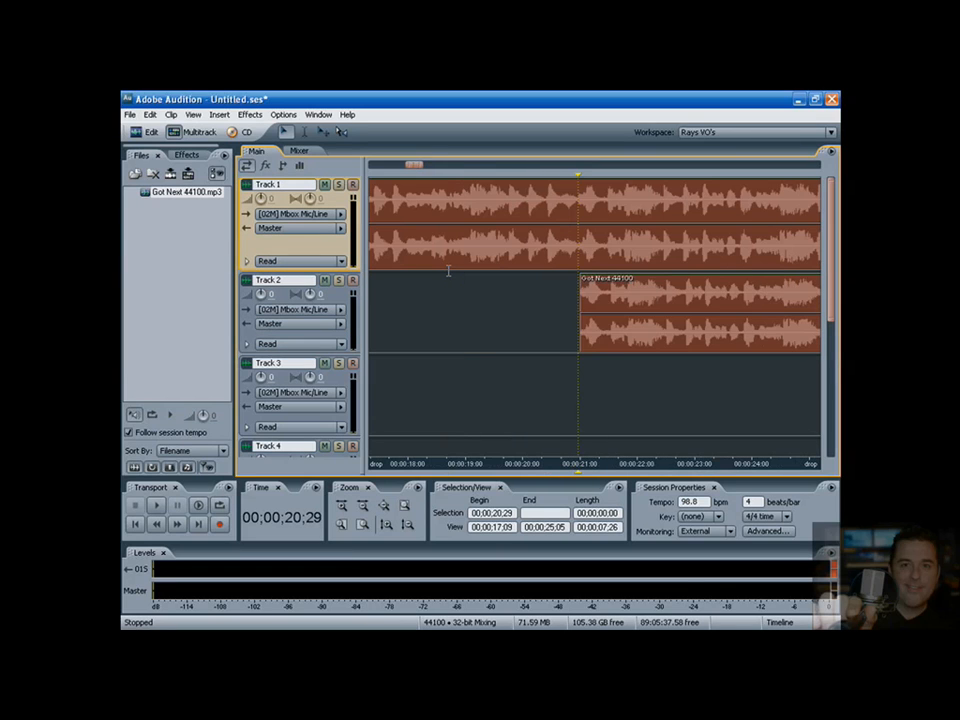
left_click(156, 504)
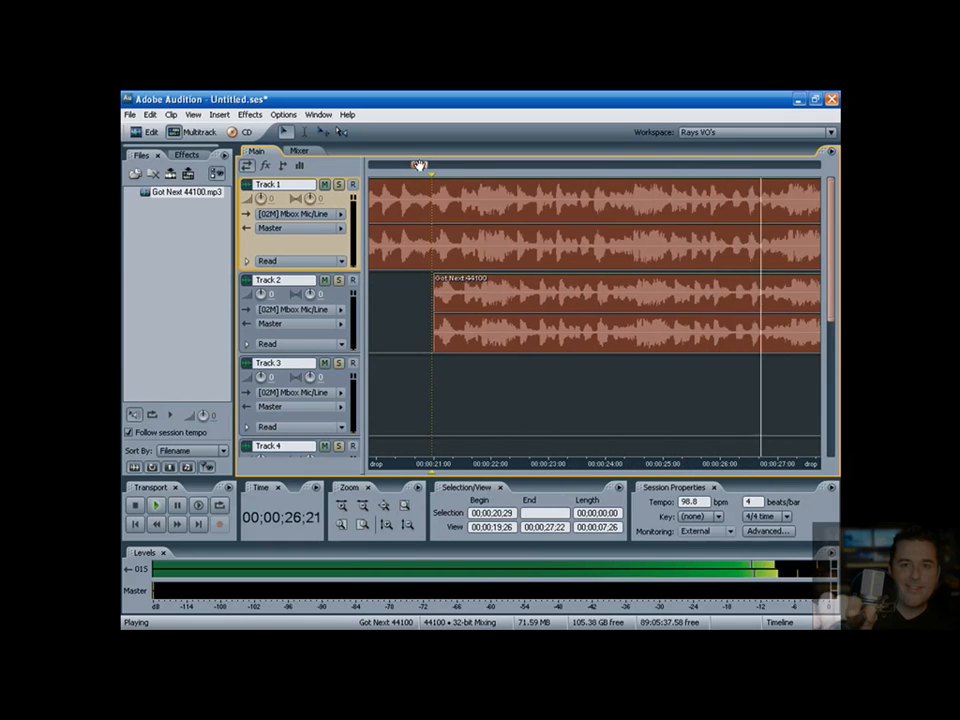
left_click(136, 504)
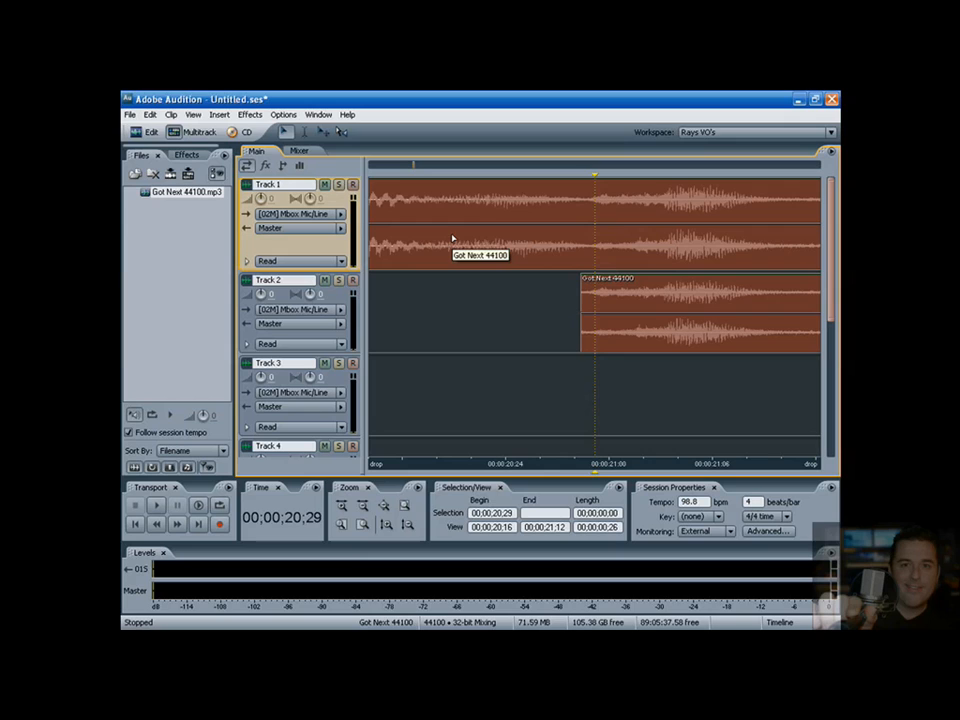
- Shift the copied 'Got Next 44100' clip on Track 2 slightly later along the timeline
left_click(156, 504)
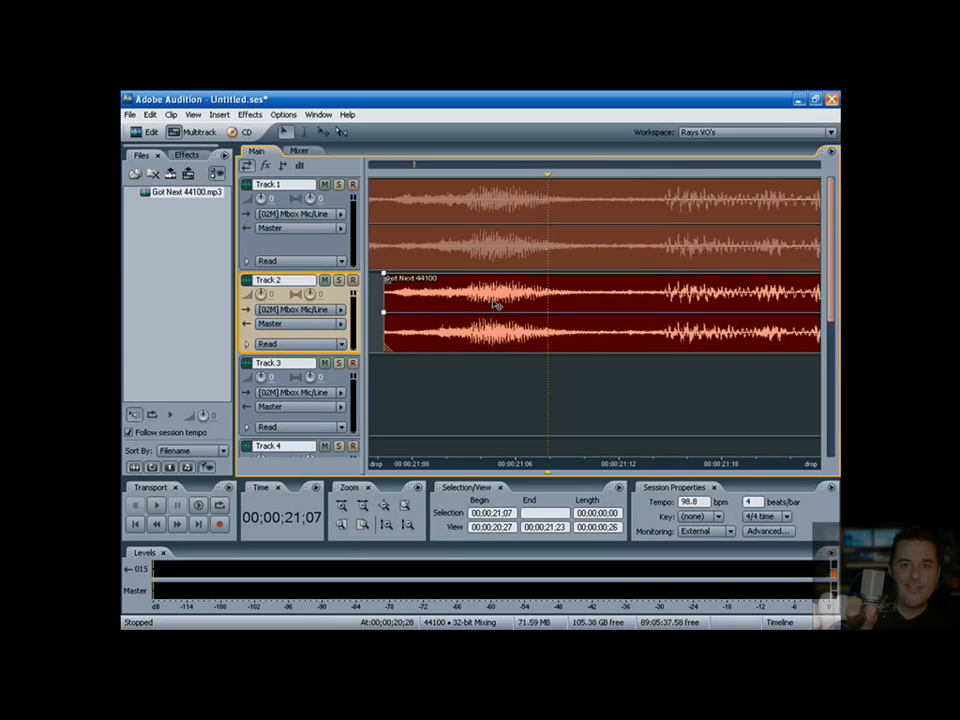
left_click(500, 304)
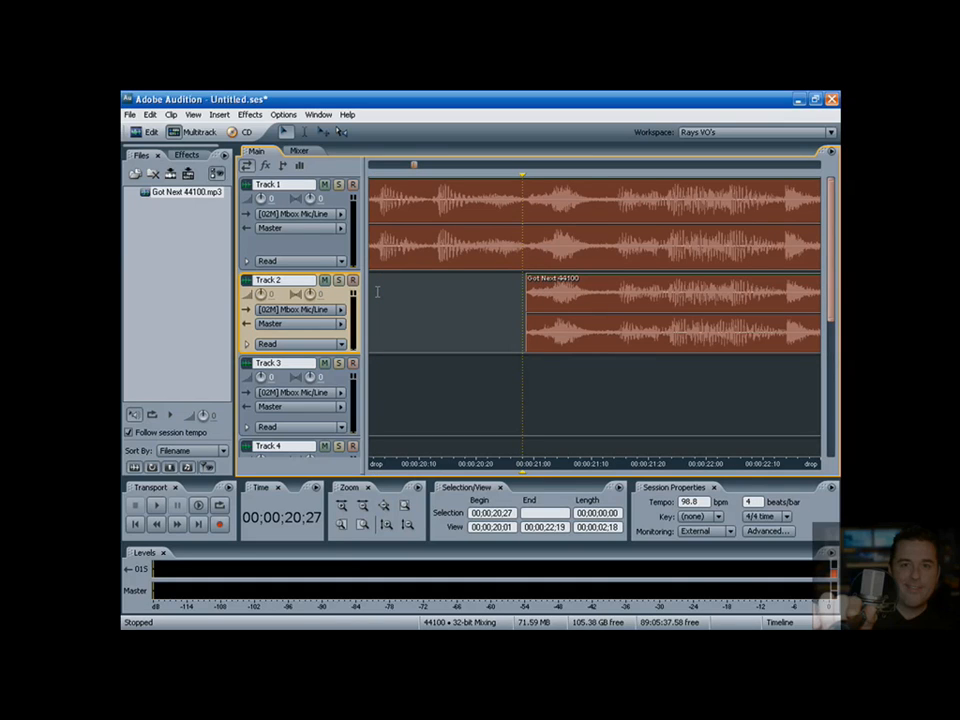
left_click(156, 504)
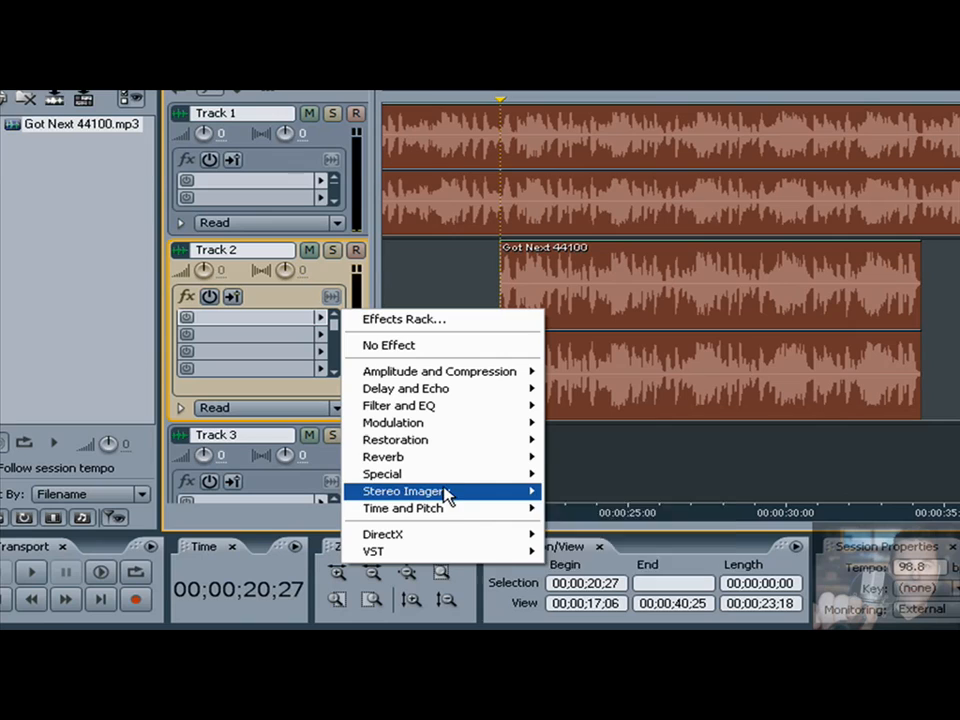
mouse_move(396, 440)
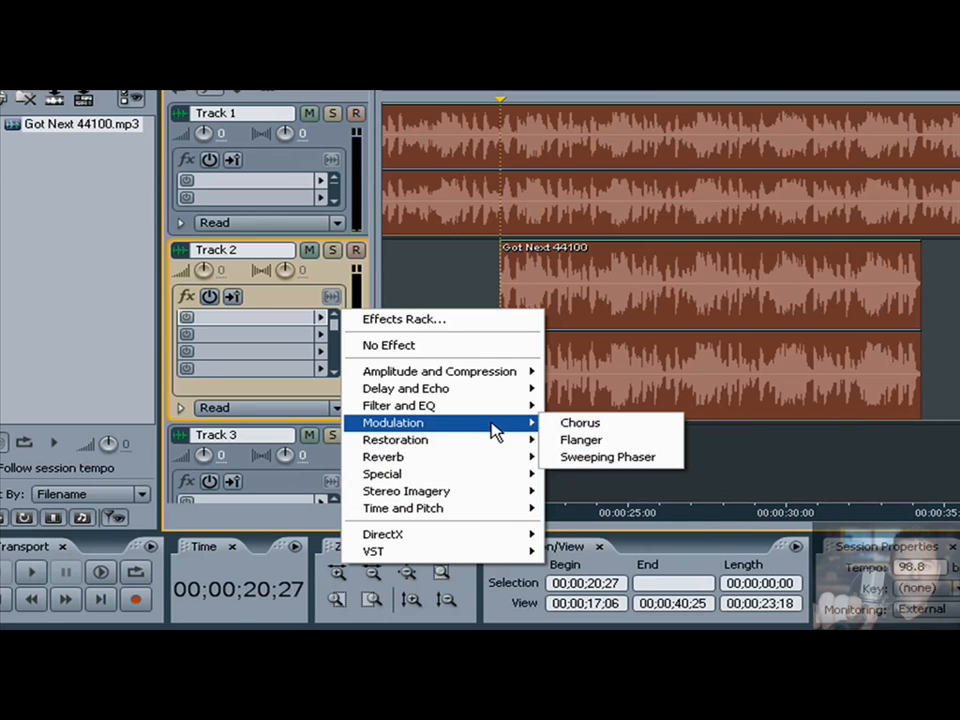
mouse_move(402, 508)
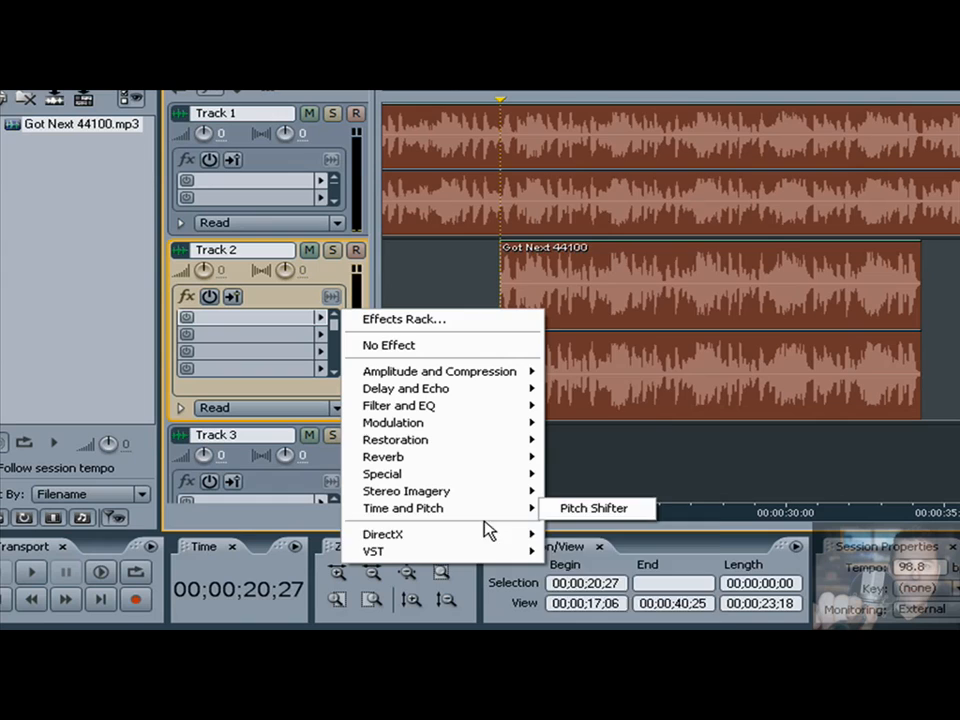
mouse_move(384, 552)
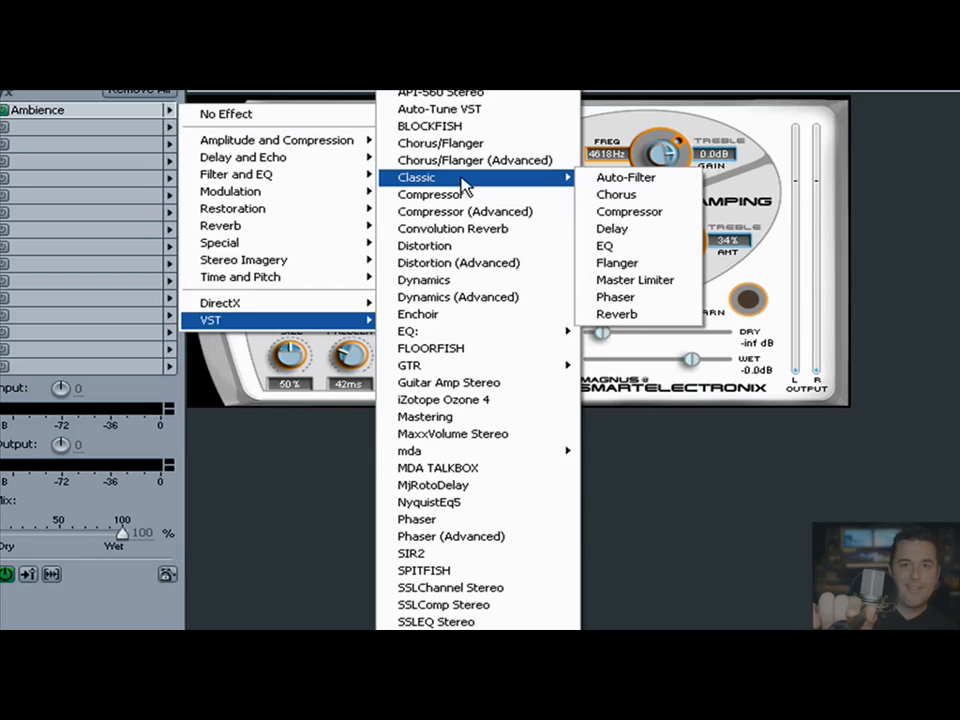
mouse_move(490, 182)
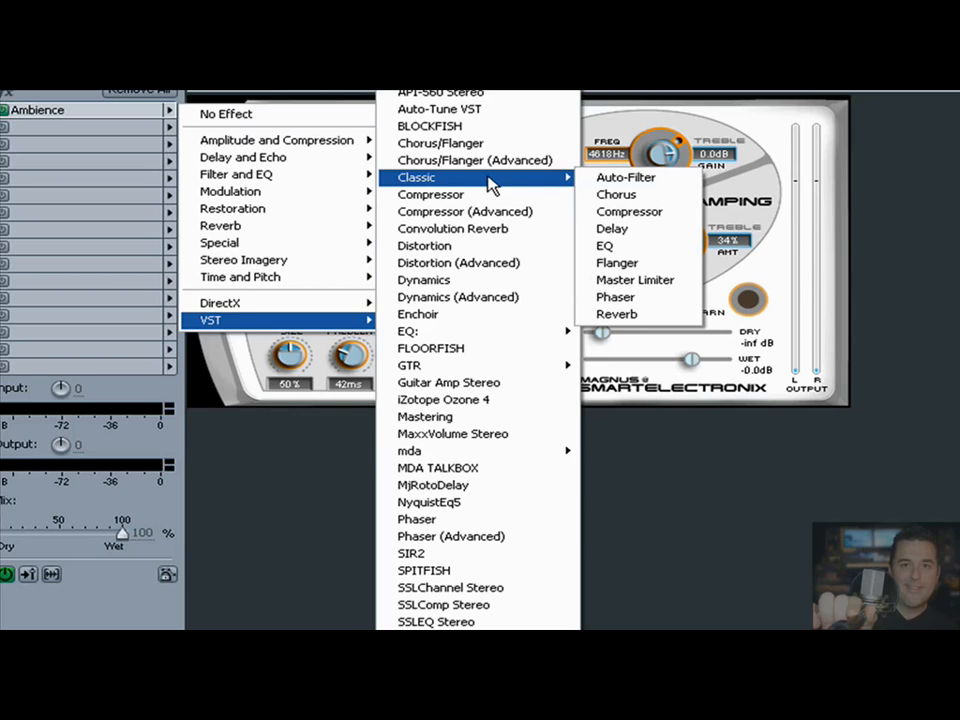
mouse_move(628, 212)
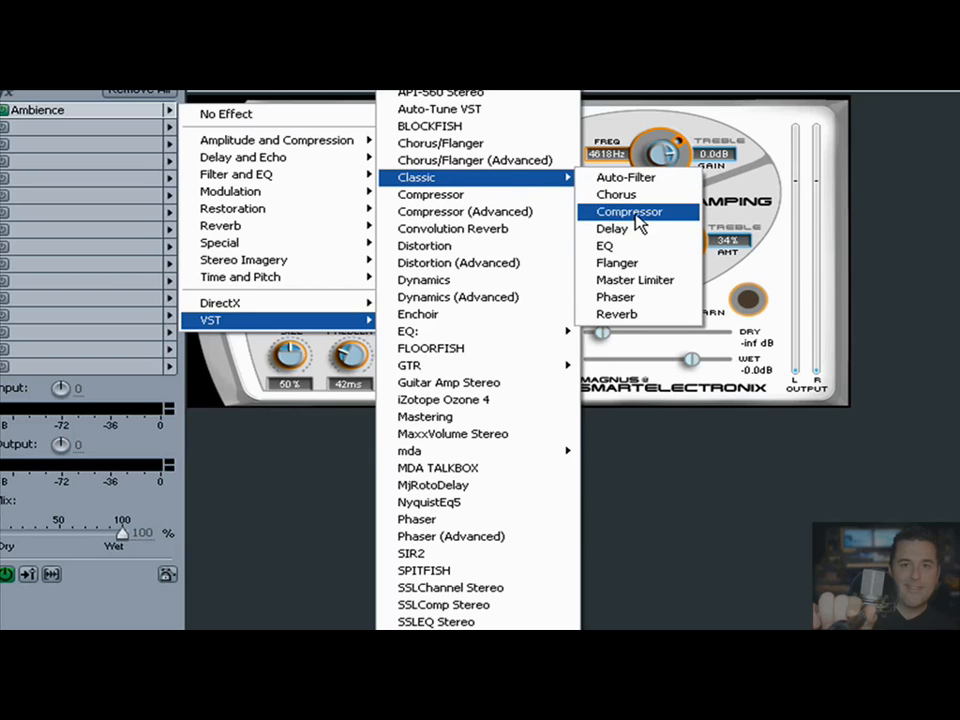
- Add the Classic Compressor to Track 2 with the Drums preset, lower threshold and adjust release
left_click(628, 212)
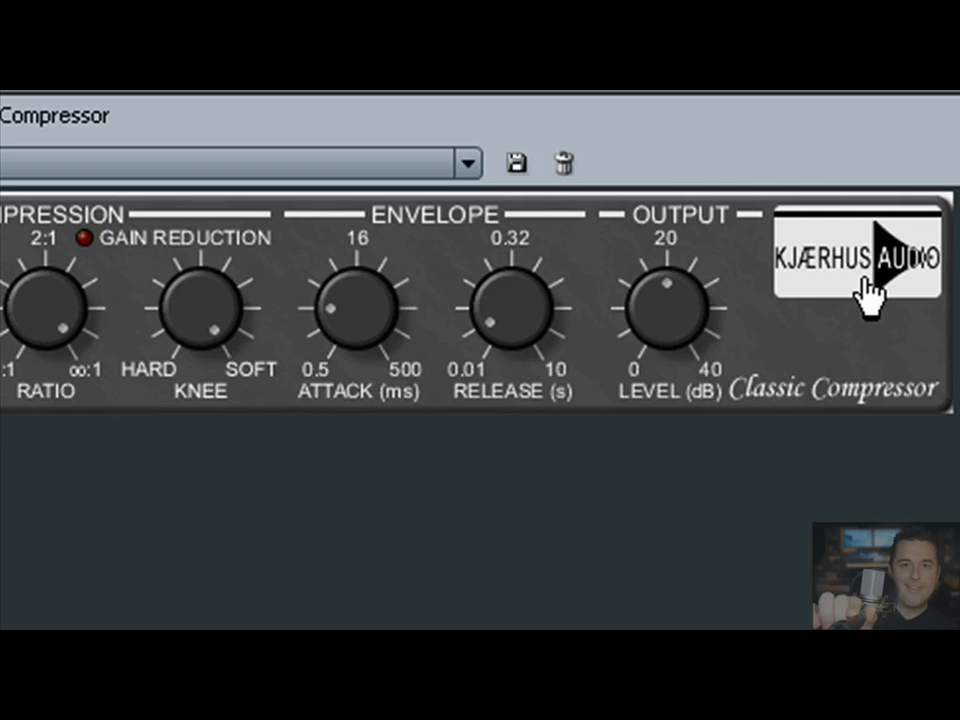
mouse_move(440, 224)
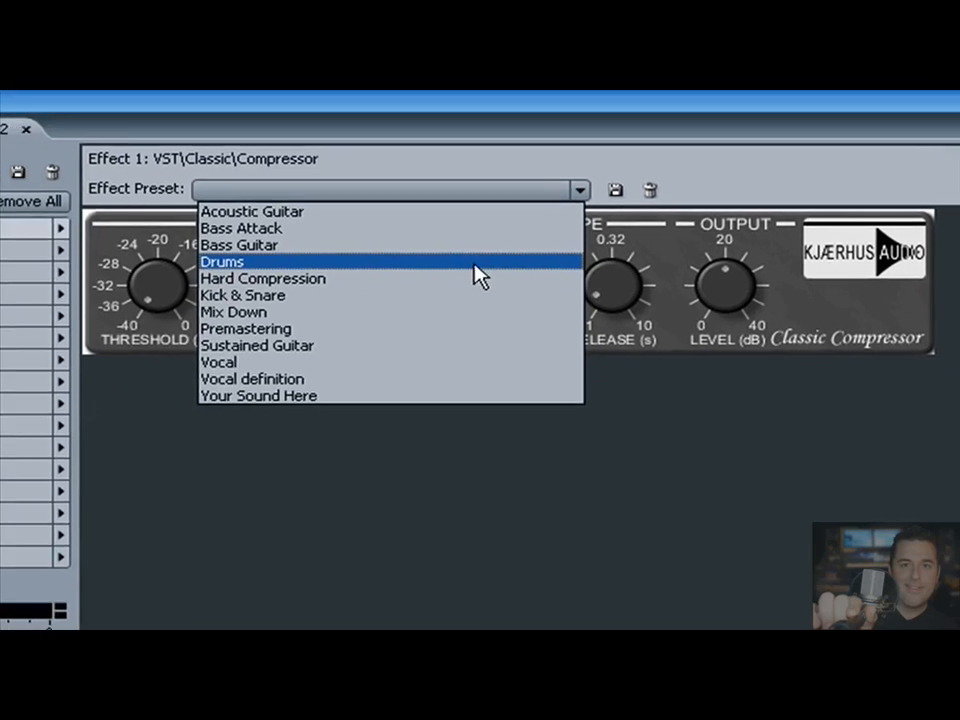
left_click(218, 360)
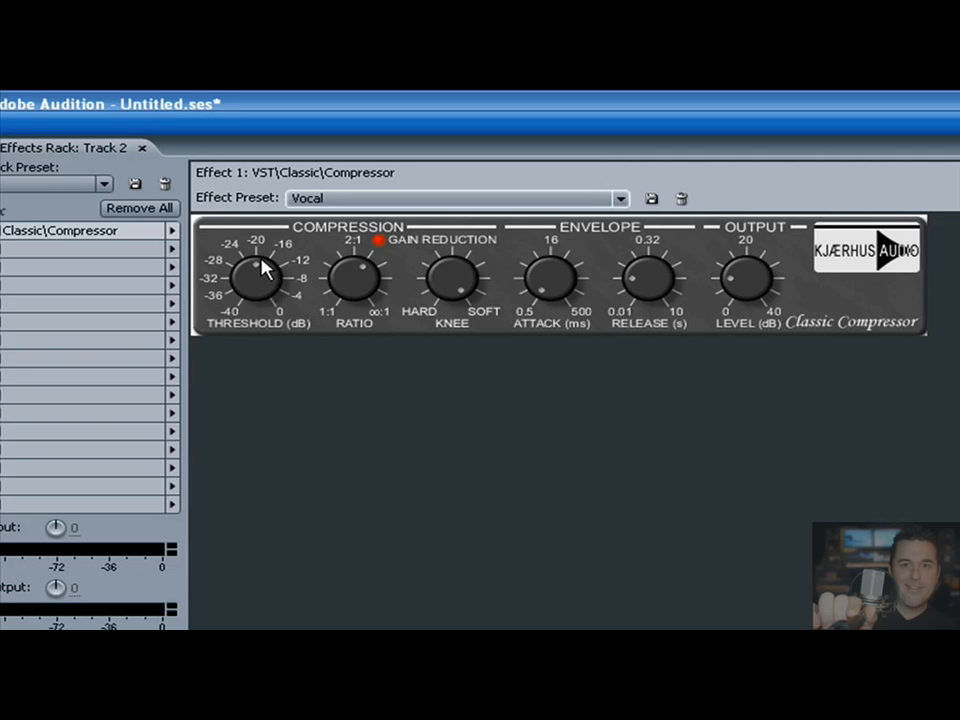
left_click_drag(258, 278, 258, 270)
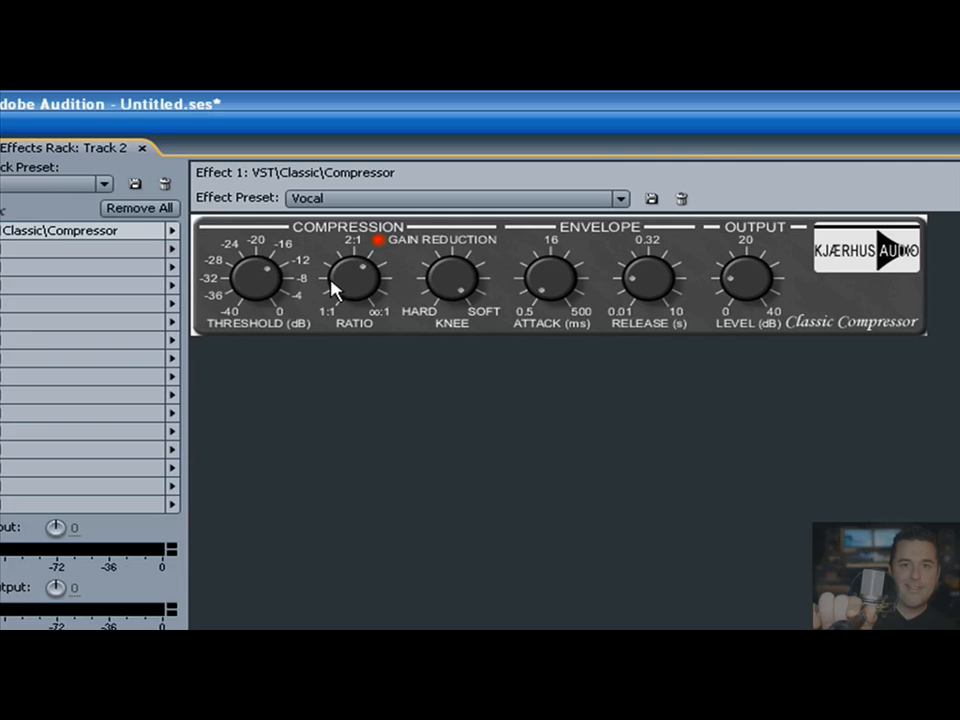
mouse_move(660, 278)
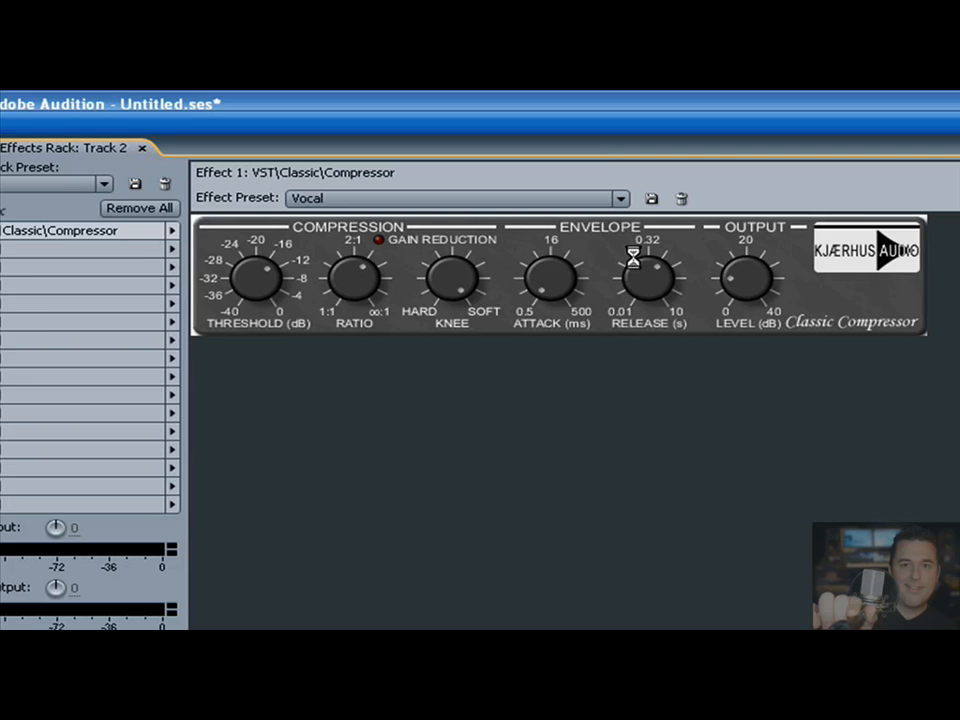
left_click(620, 198)
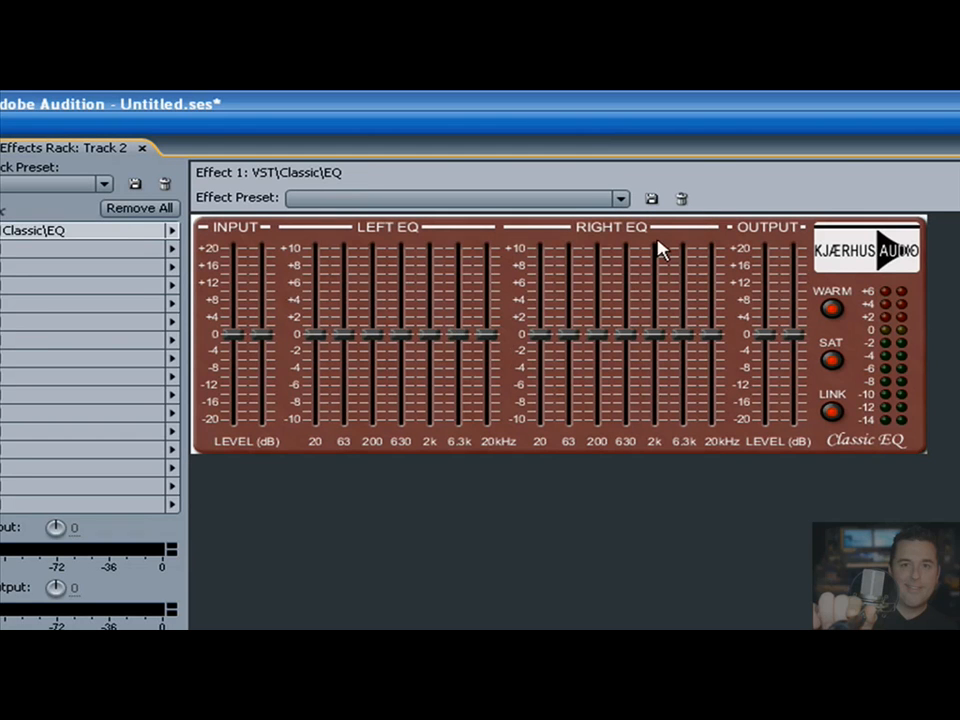
- Audition Classic EQ presets on Track 2 — Warm Vocal, Pan Left — landing on Boomer
left_click(620, 198)
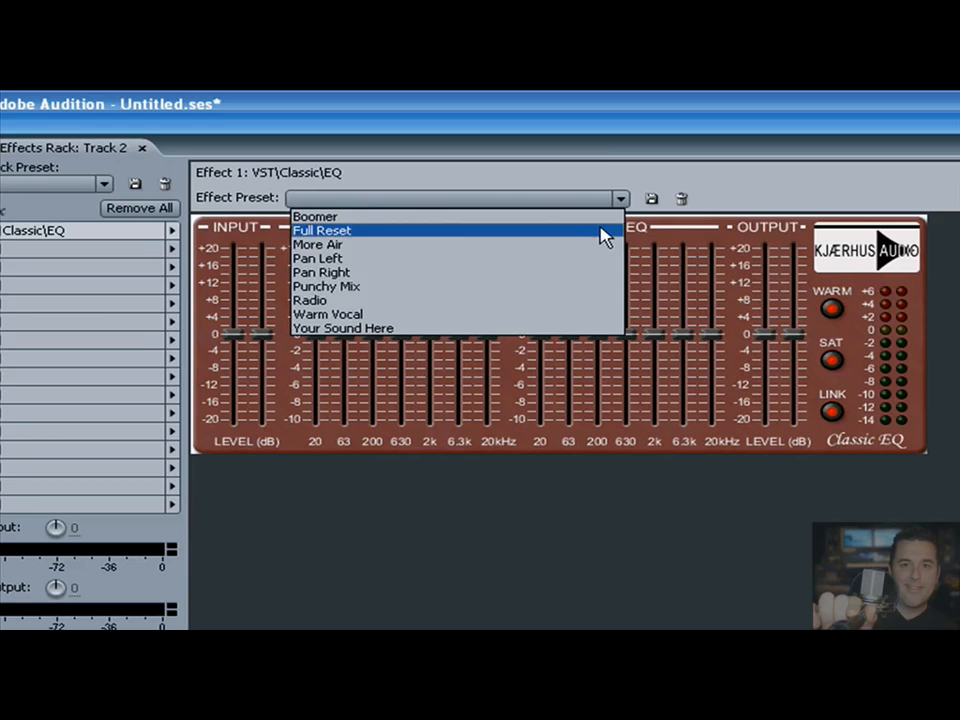
mouse_move(344, 244)
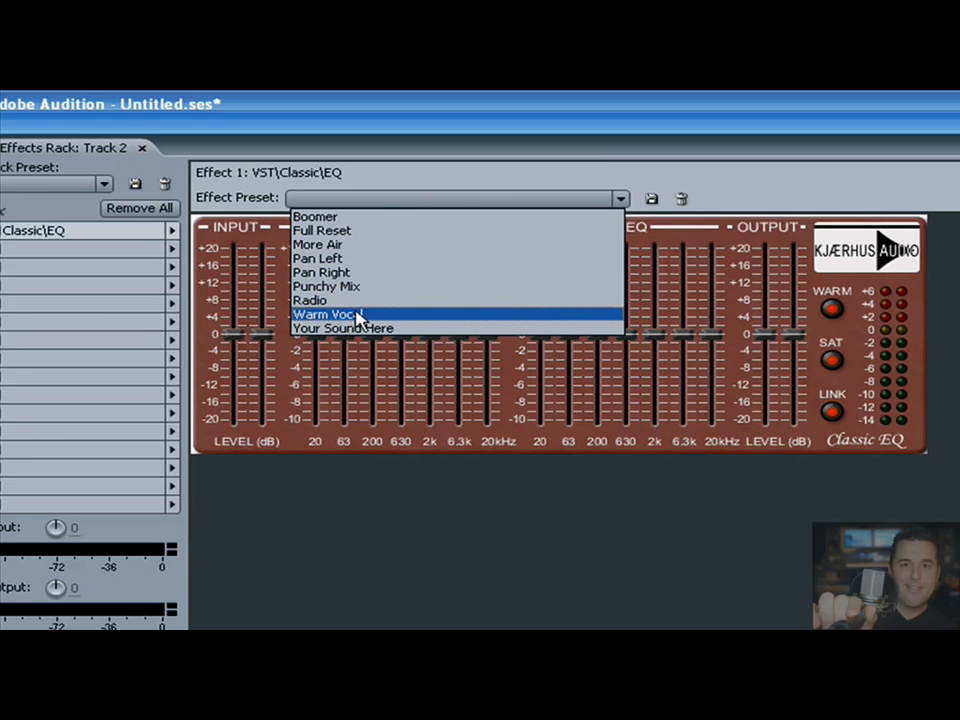
left_click(324, 314)
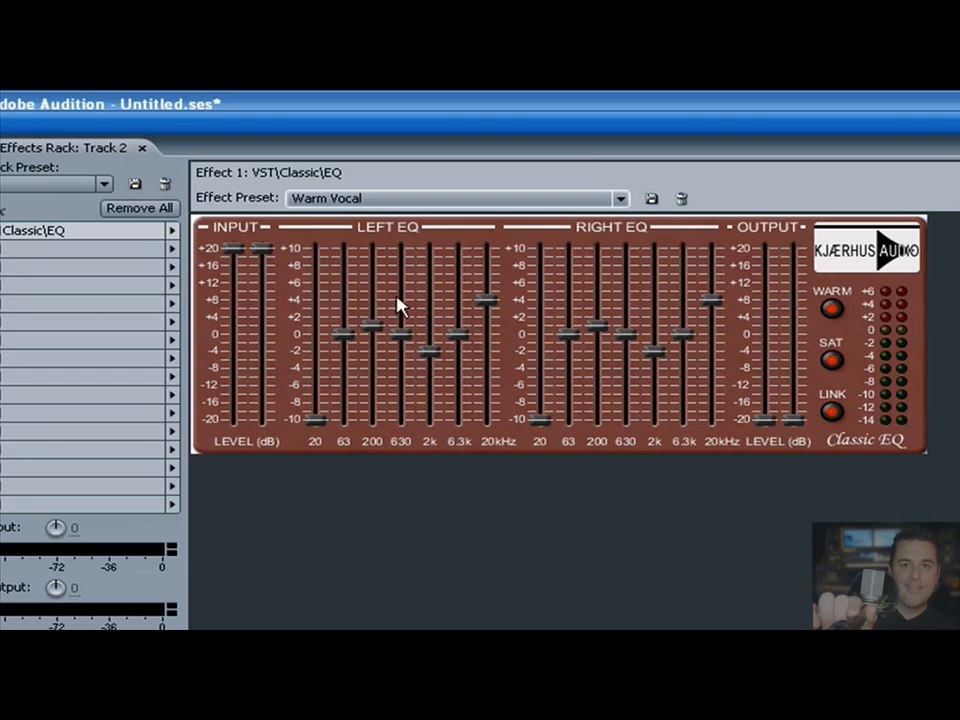
left_click(620, 198)
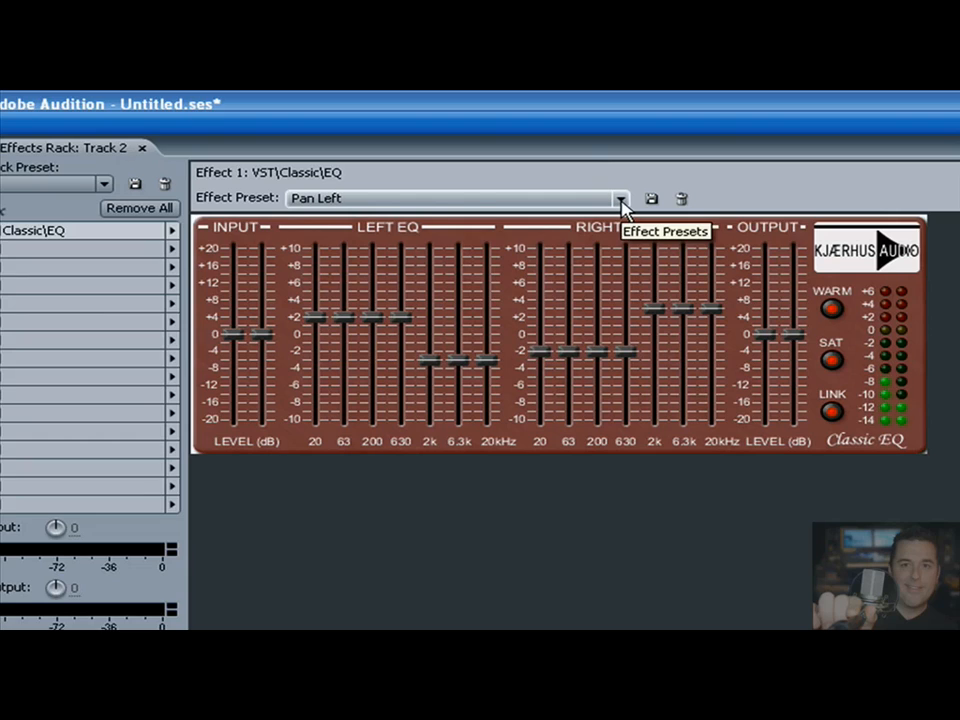
left_click(620, 198)
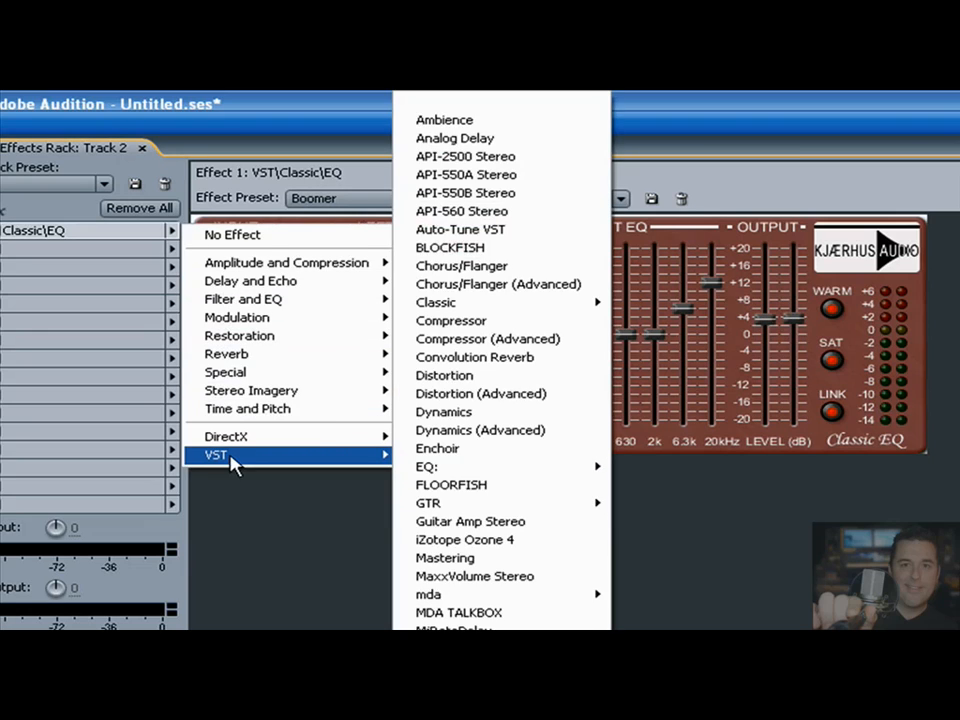
mouse_move(640, 444)
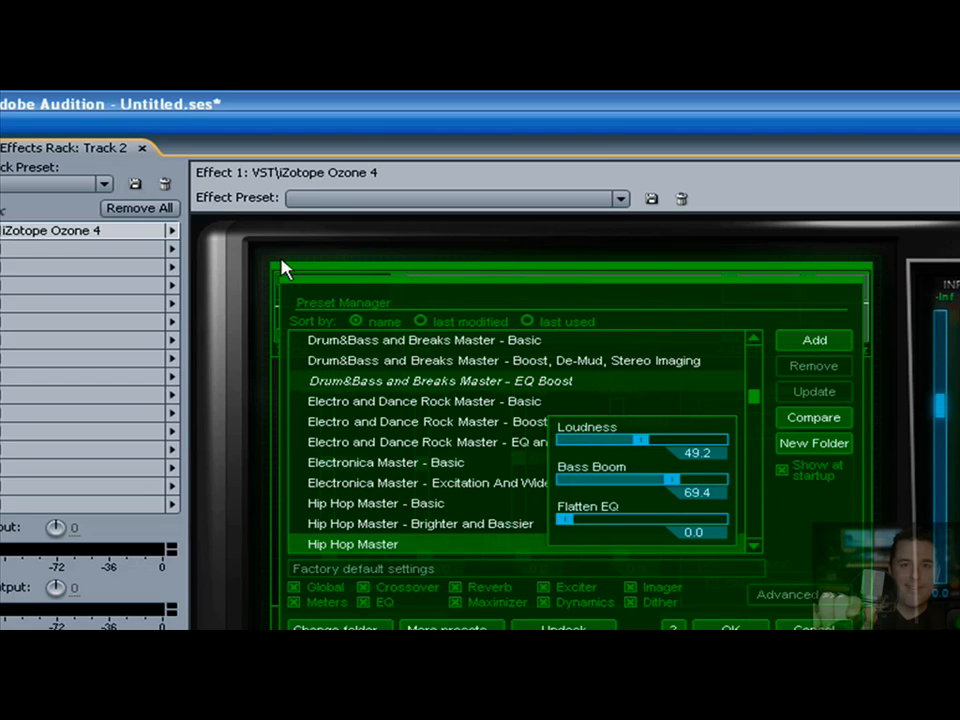
mouse_move(510, 376)
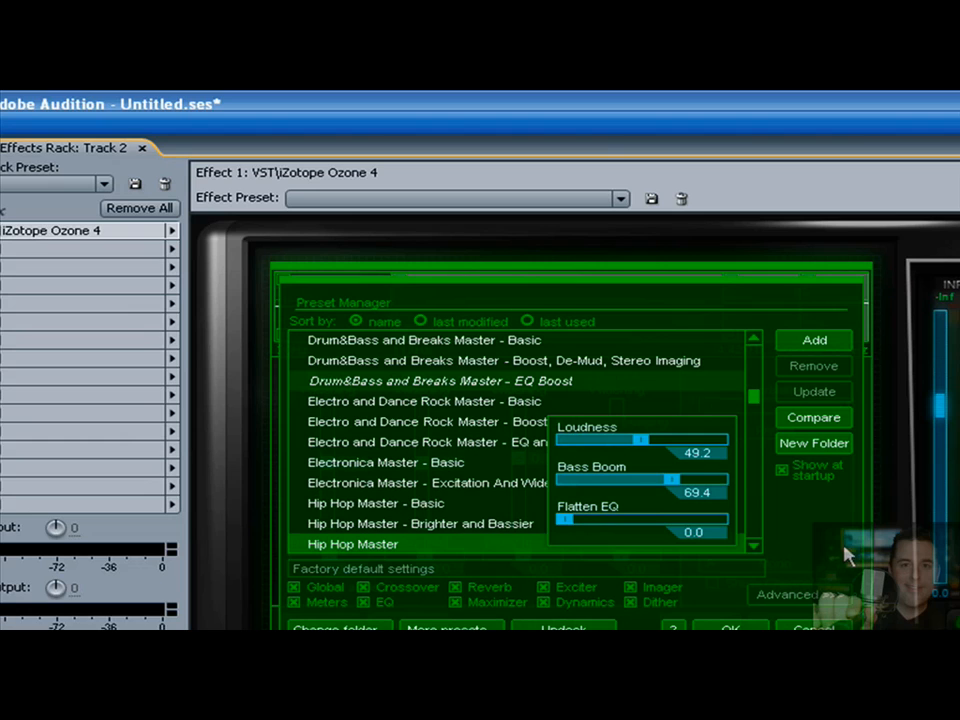
mouse_move(796, 528)
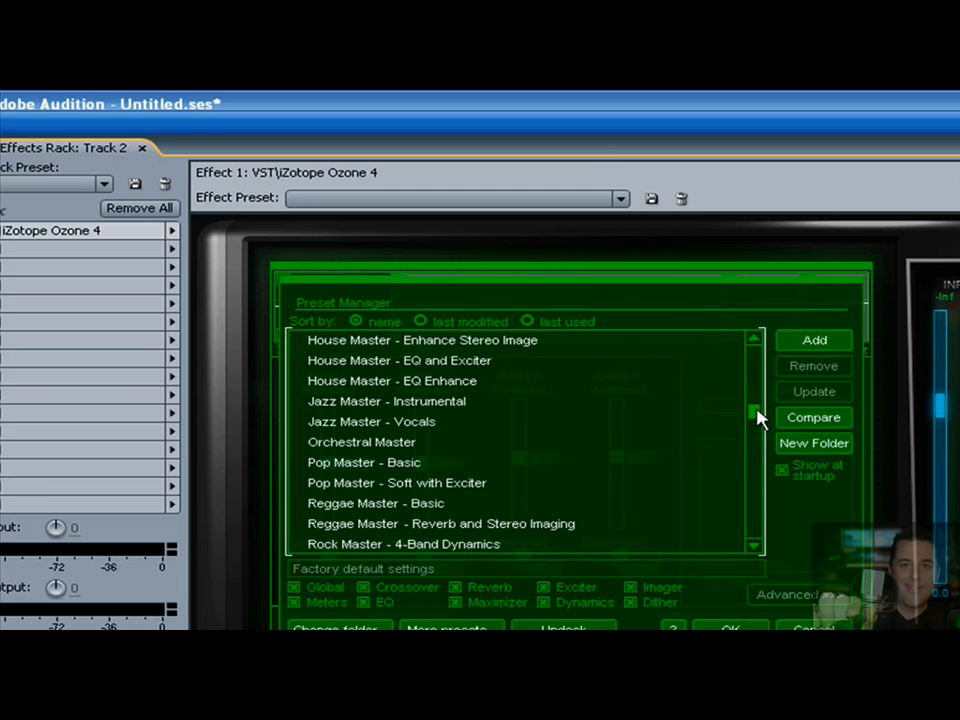
- Preview Ozone 4 presets House Master - EQ Enhance, Pop Master - Basic and Rock Master - 4-Band Dynamics
scroll("down", 3)
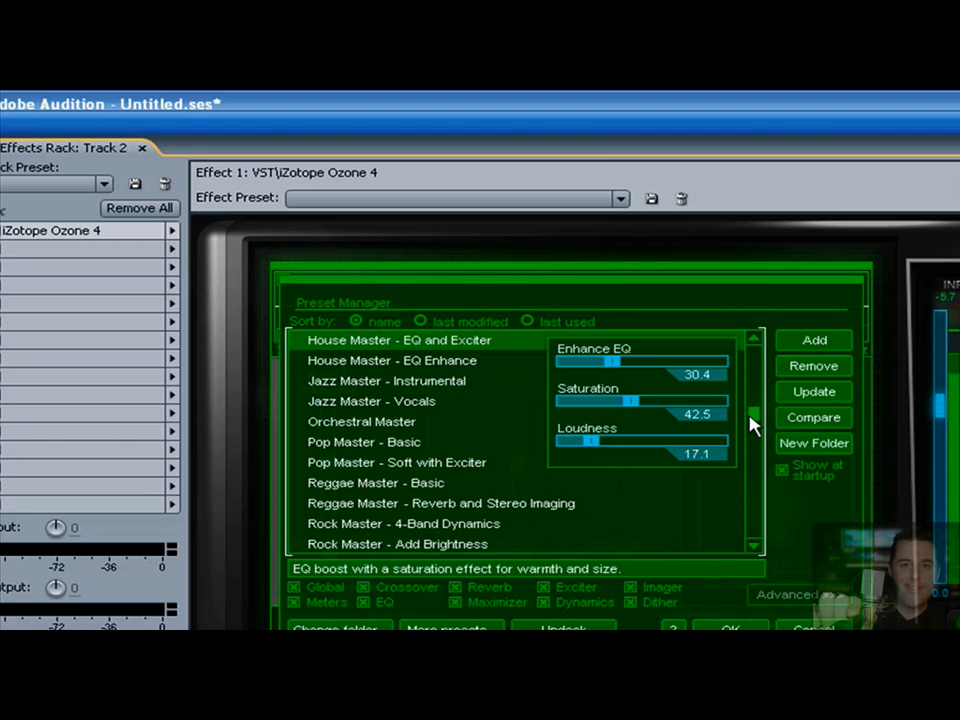
left_click(398, 360)
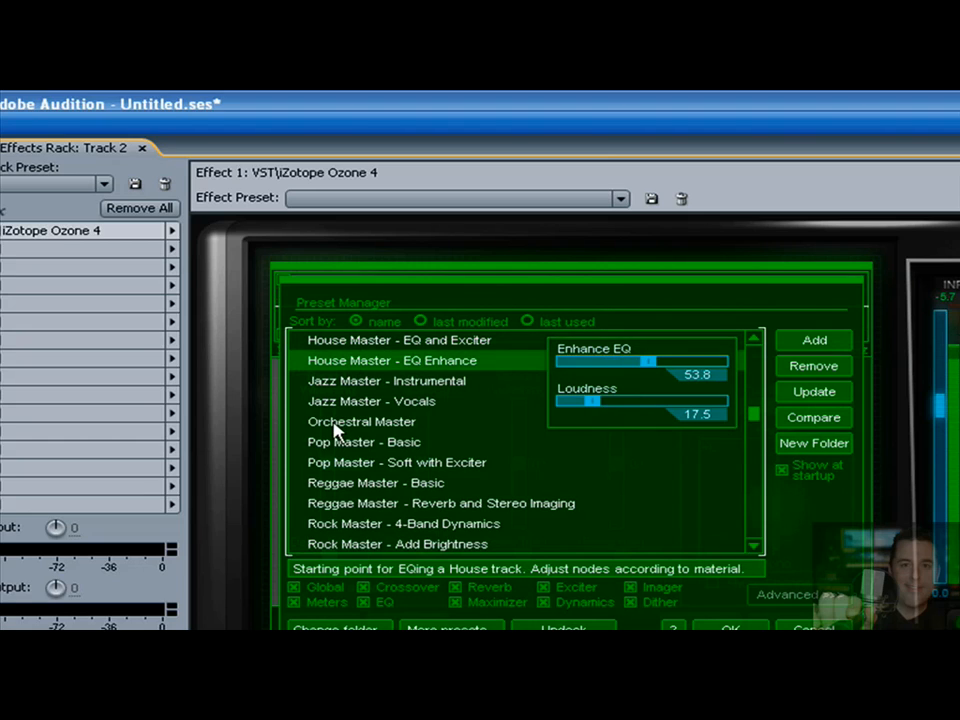
left_click(364, 442)
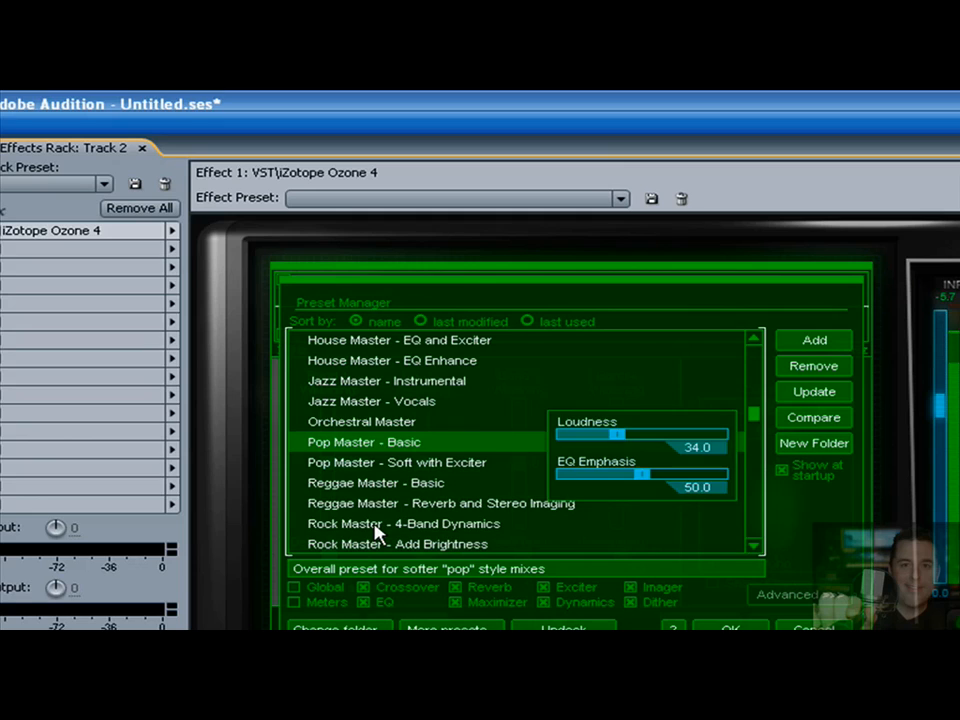
left_click(406, 524)
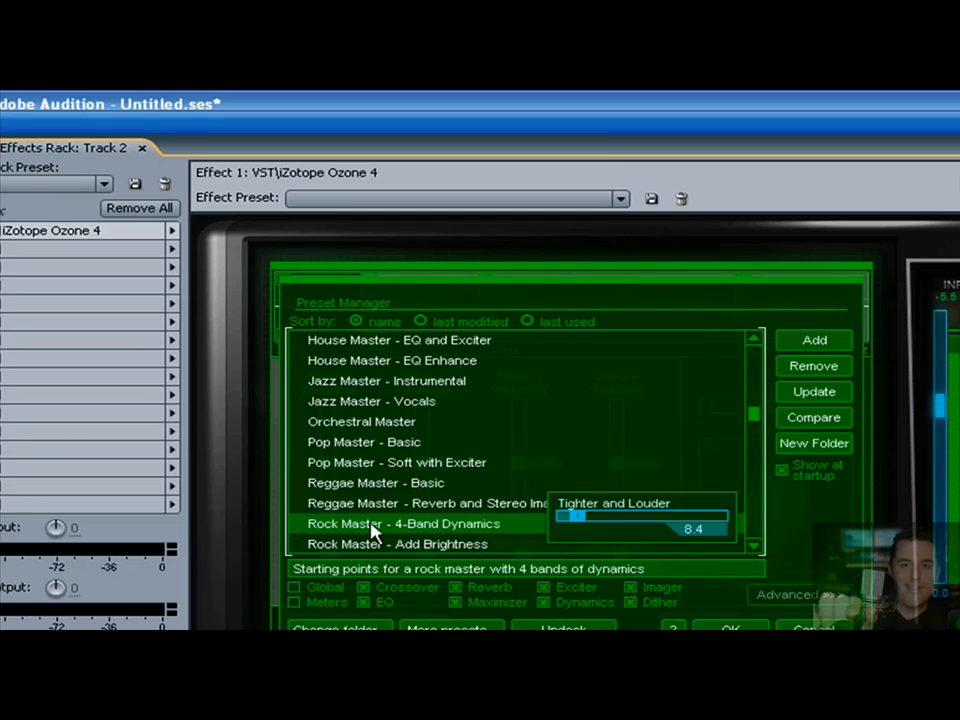
left_click(396, 544)
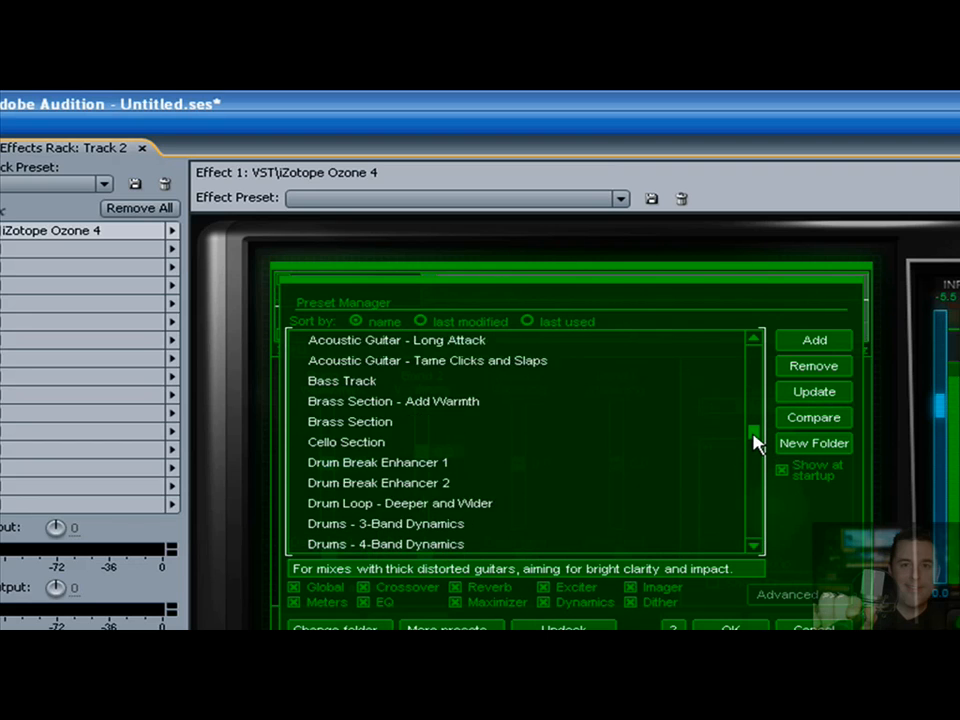
scroll("down", 3)
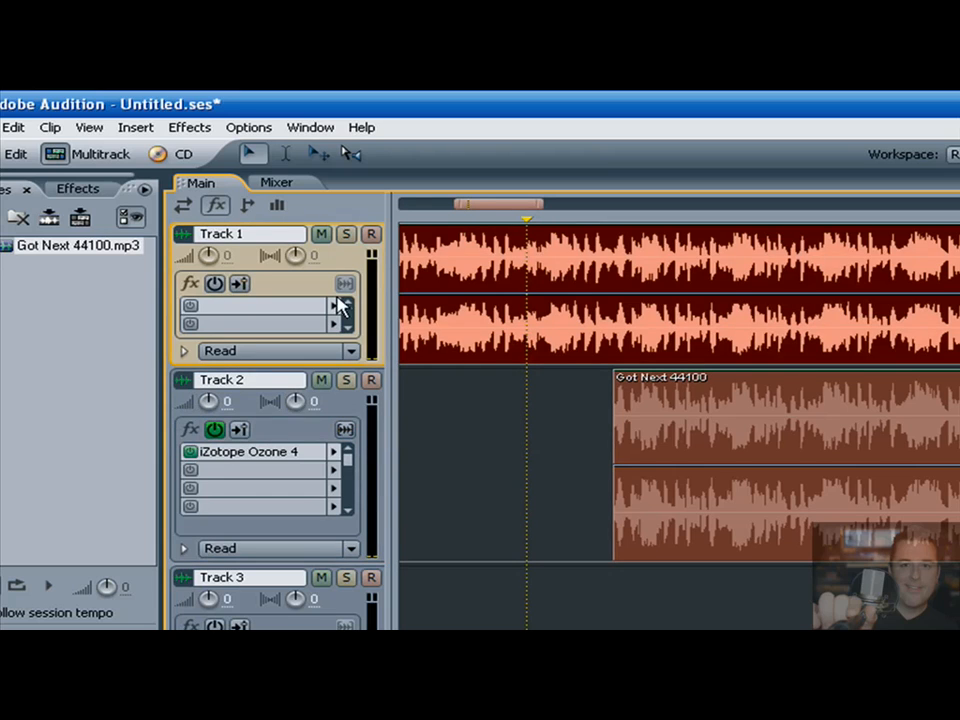
- Solo Track 1 and toggle it to compare the original against the Ozone-processed Track 2
left_click(344, 234)
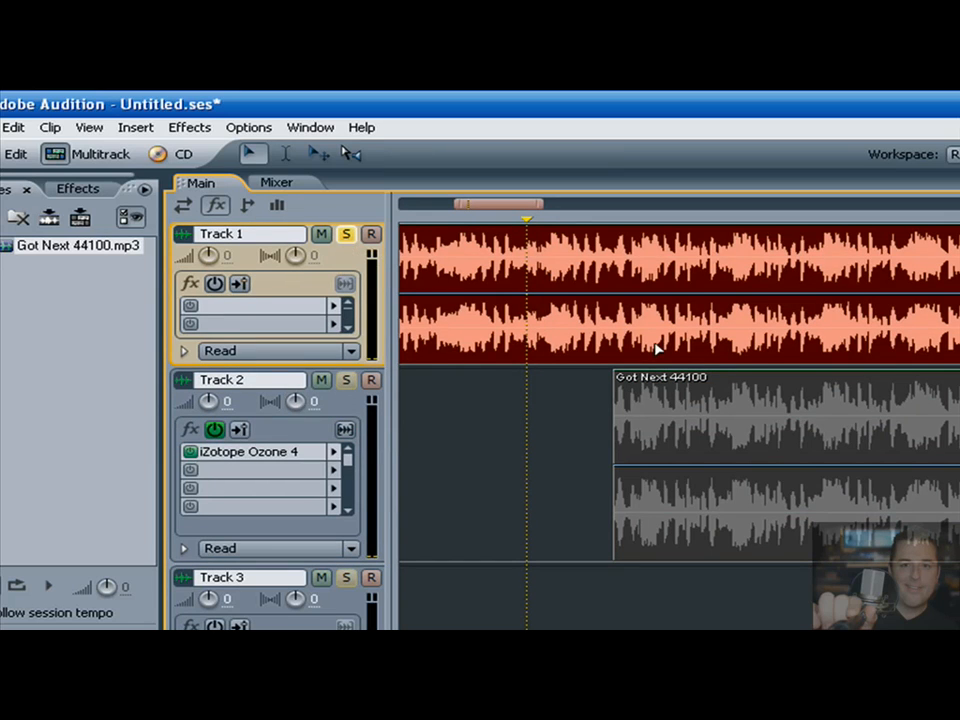
mouse_move(652, 348)
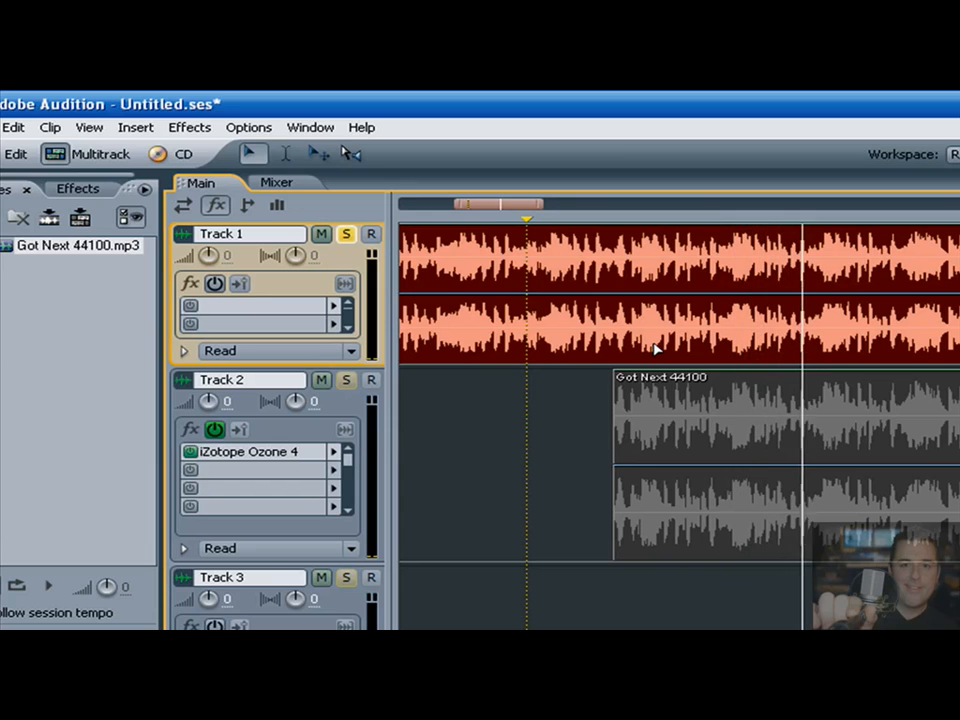
left_click(372, 234)
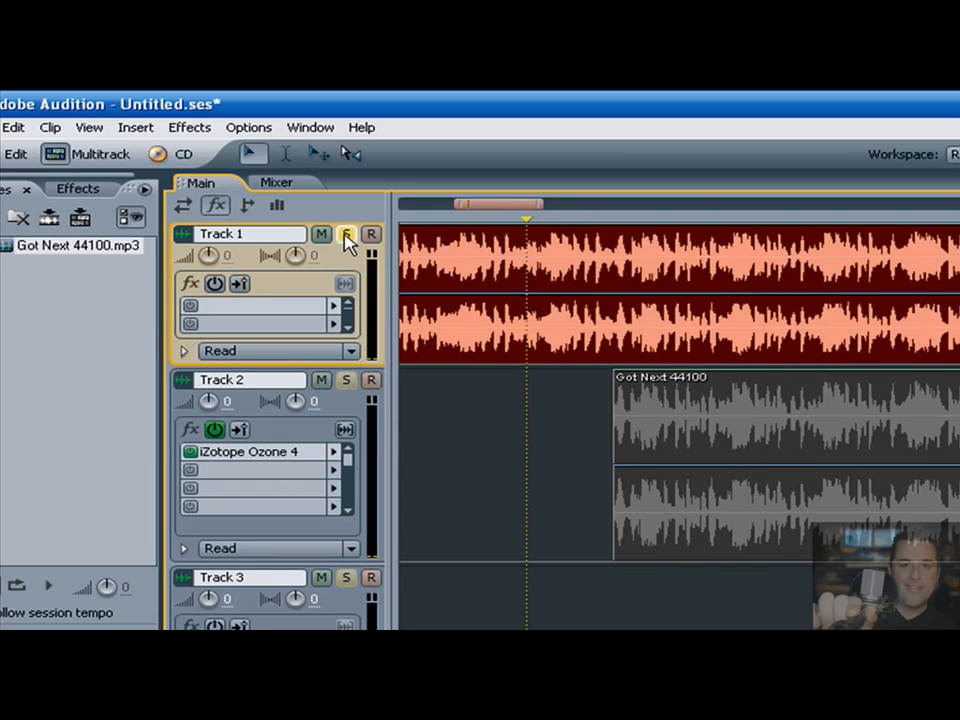